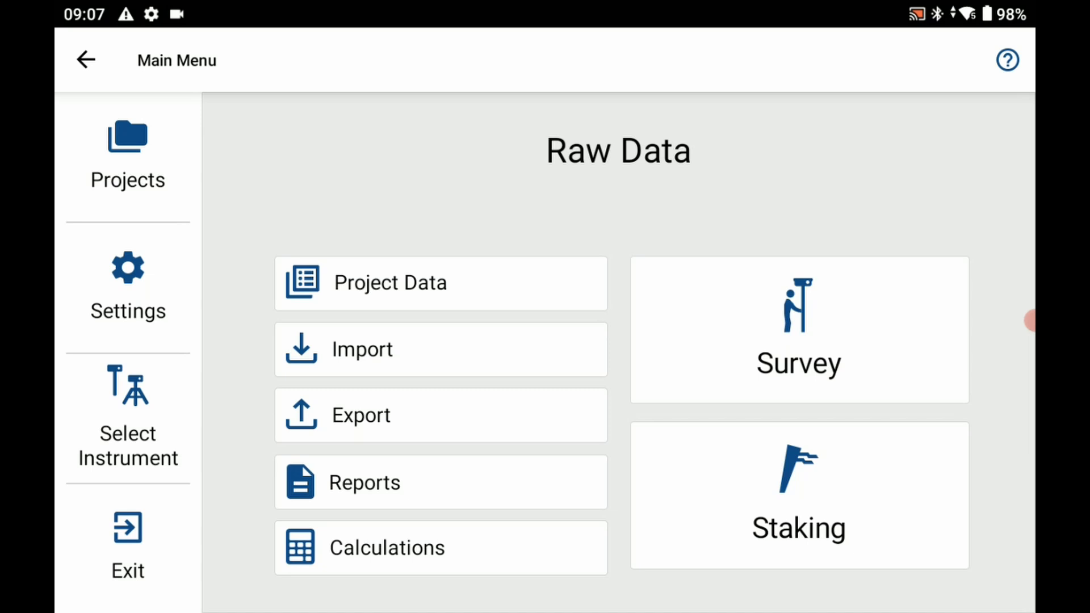
# - Connect to the Hemisphere-S631 receiver from the instrument profiles
pyautogui.click(128, 417)
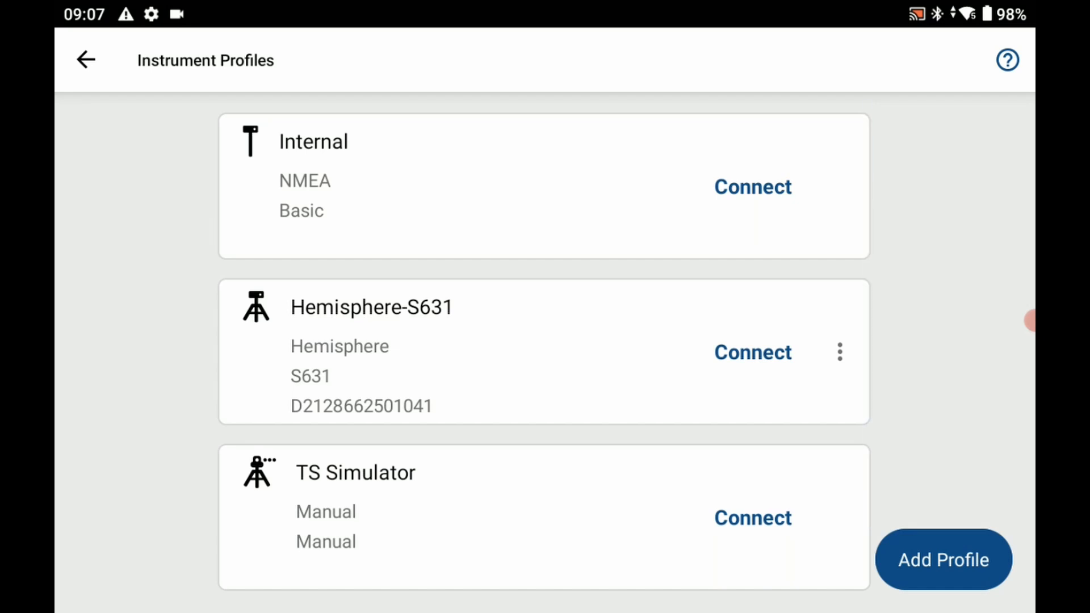
pyautogui.click(752, 352)
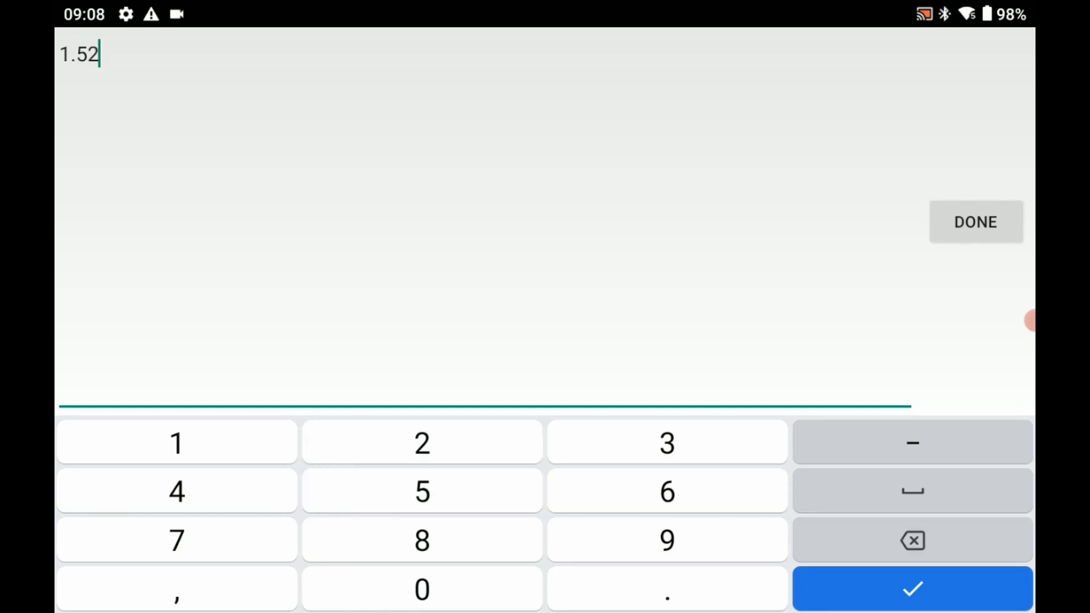
# - Apply a measured antenna height of 1.520 m to the S631 base
pyautogui.click(912, 588)
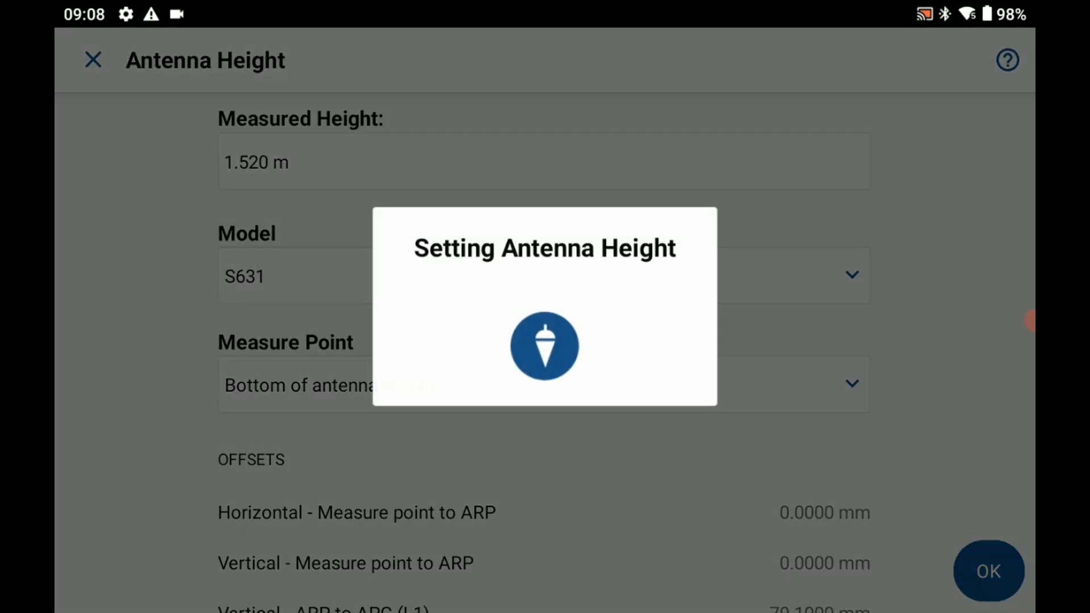
pyautogui.click(988, 571)
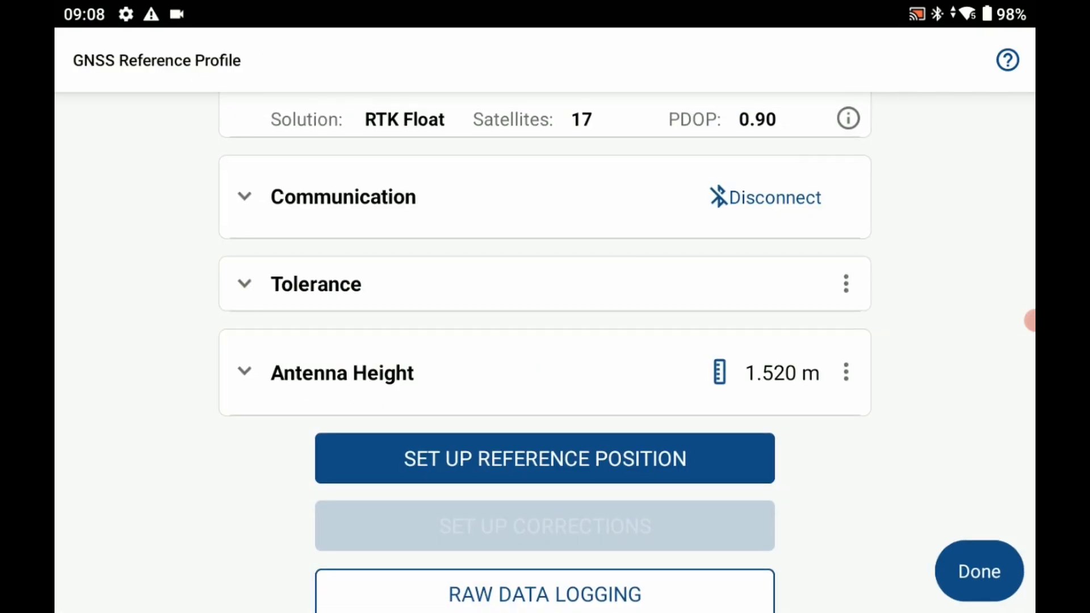
# - Set the reference position by averaging about 10 observed epochs, saved as Point 2
pyautogui.click(544, 458)
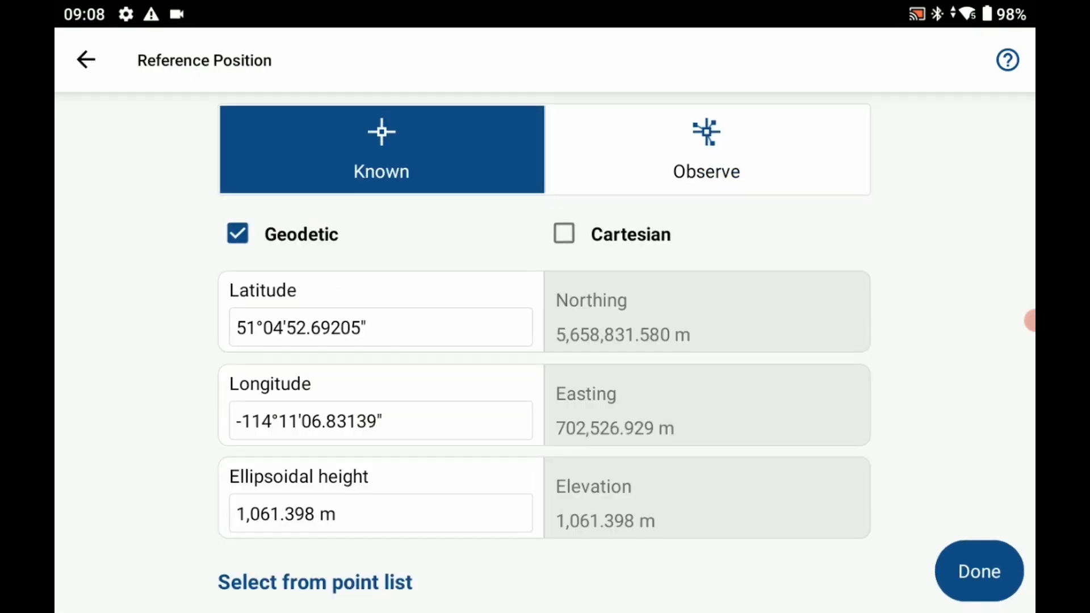
pyautogui.click(705, 149)
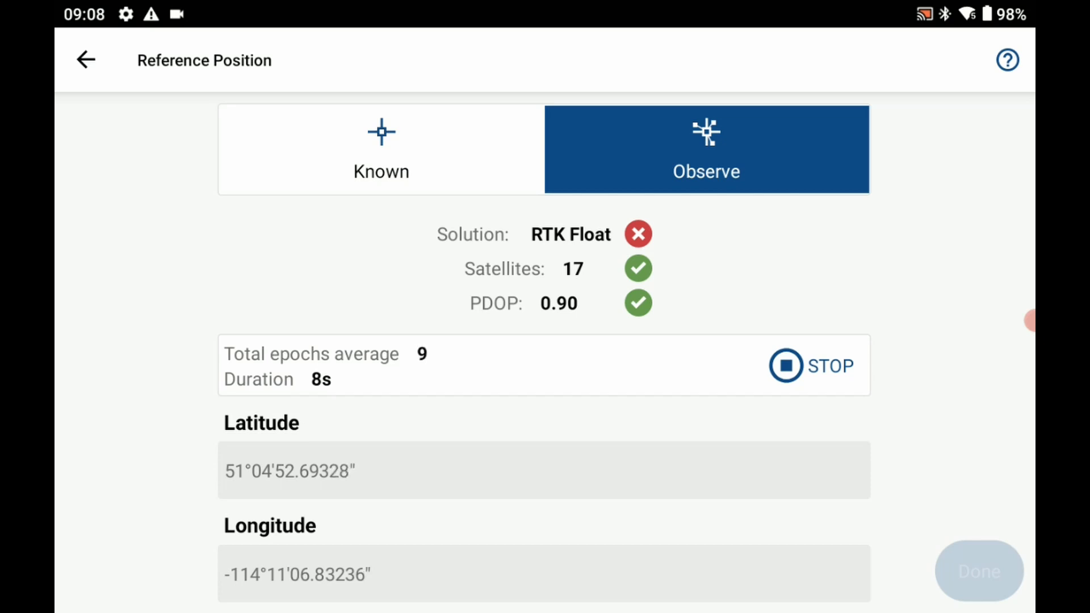
pyautogui.click(811, 366)
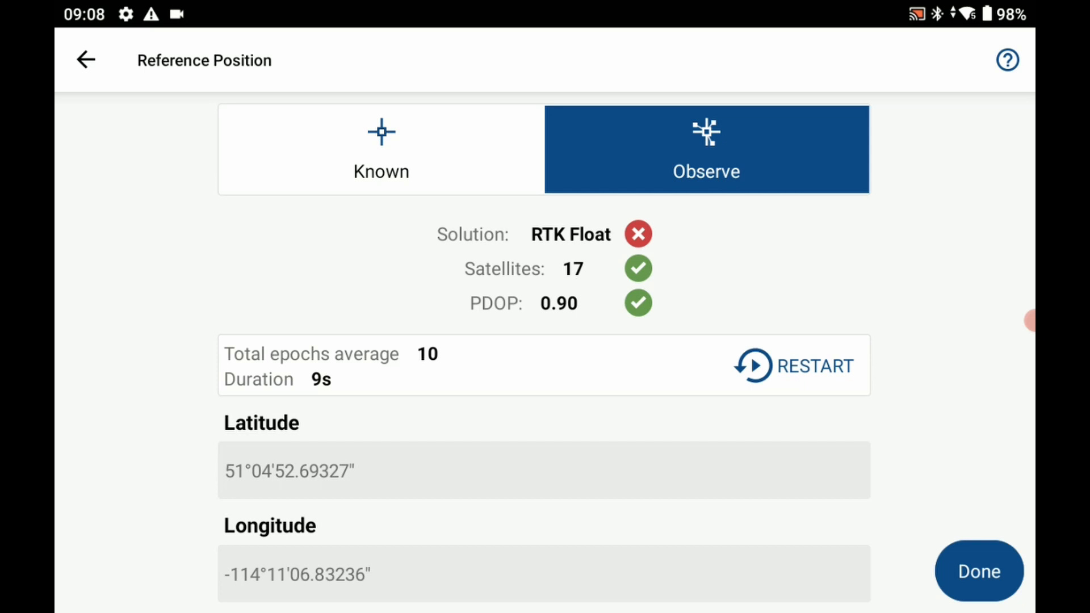
pyautogui.click(978, 571)
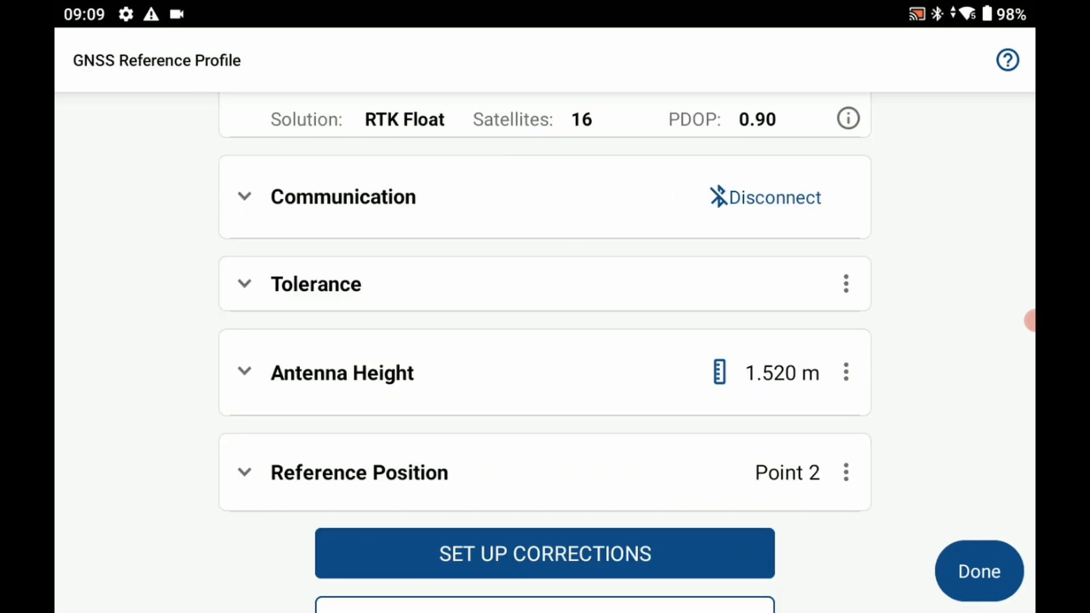
pyautogui.click(544, 554)
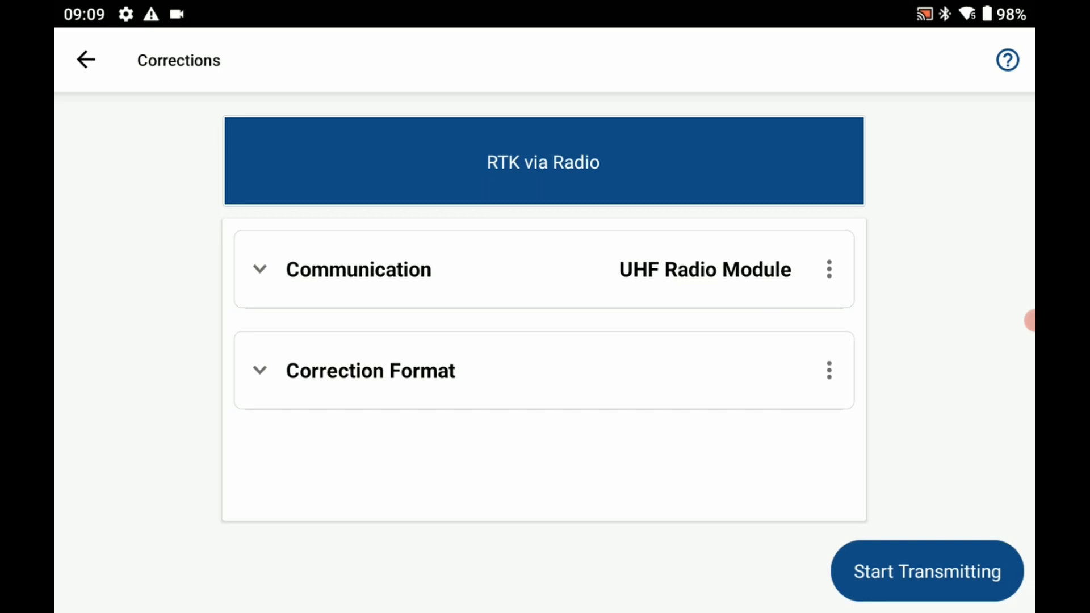
# - Transmit RTK corrections through the UHF Radio Module
pyautogui.click(925, 571)
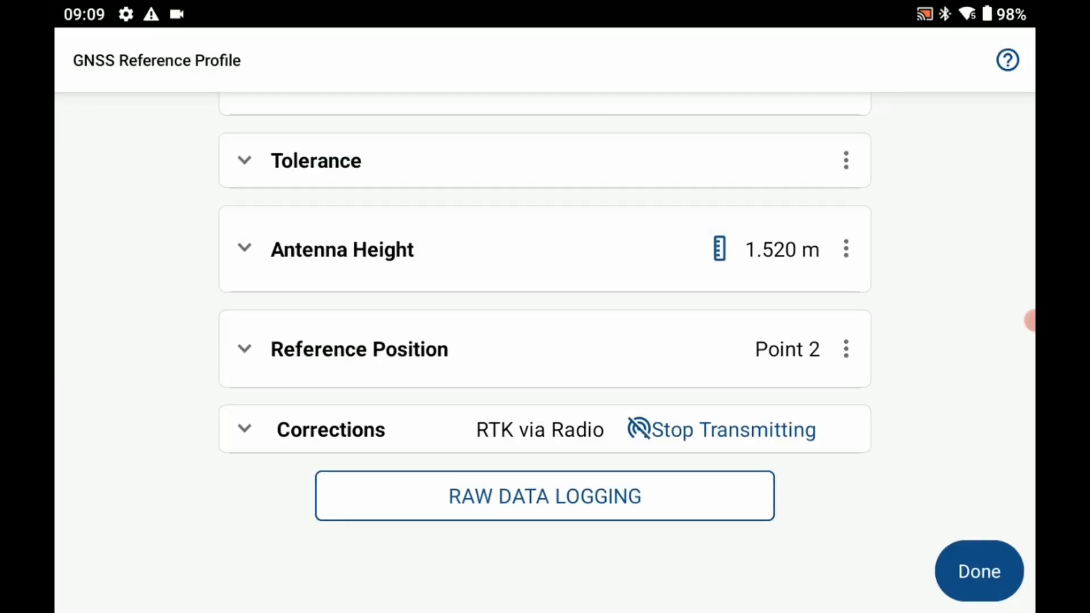
# - Log raw data to file 0429 at a 1 Sec rate
pyautogui.click(544, 495)
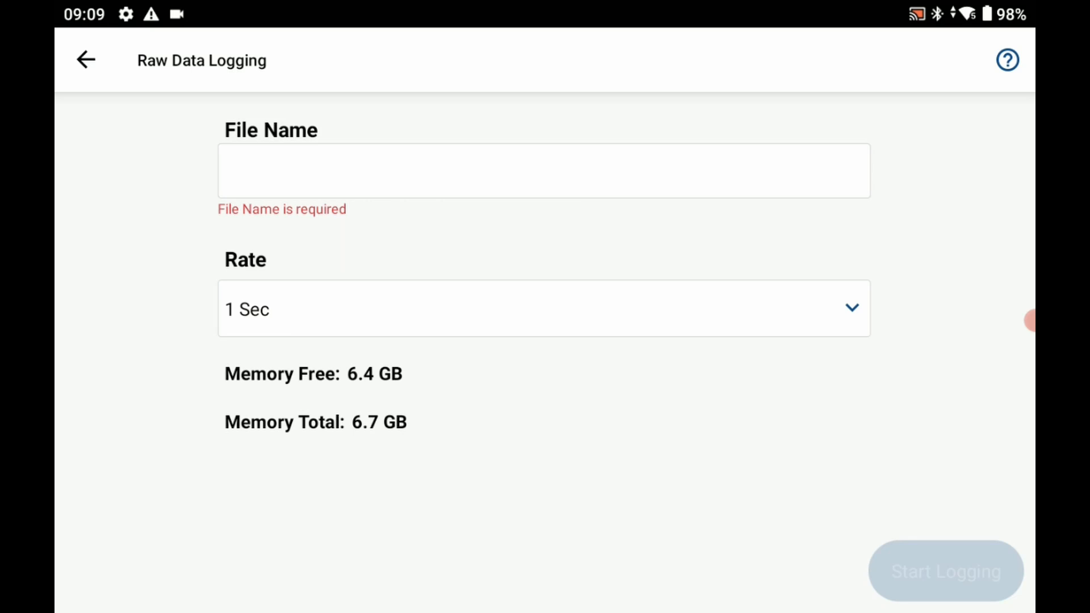
pyautogui.click(544, 170)
pyautogui.write('0429')
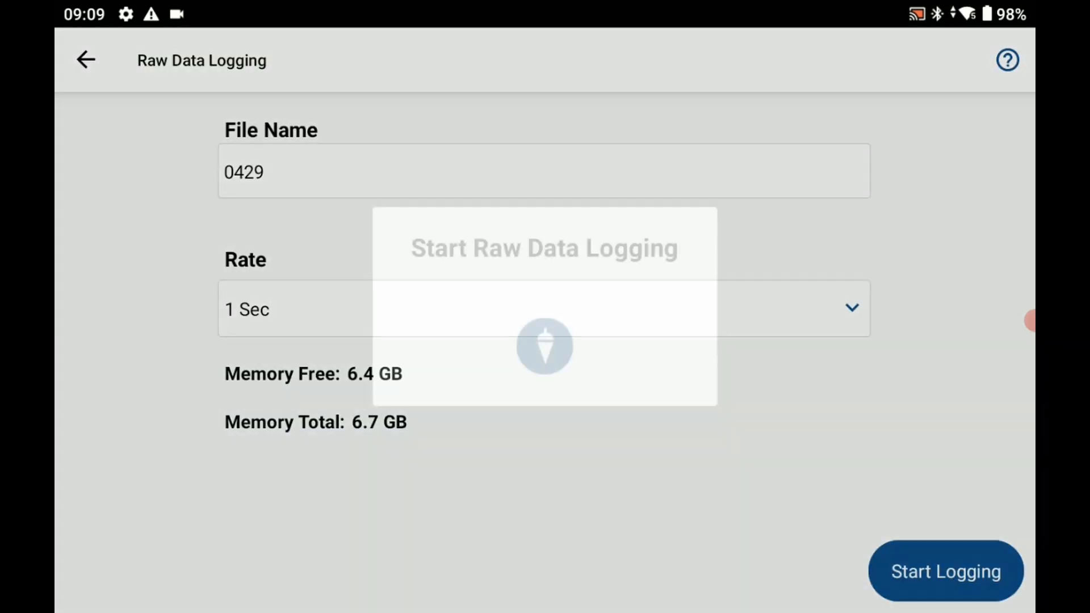
pyautogui.click(945, 570)
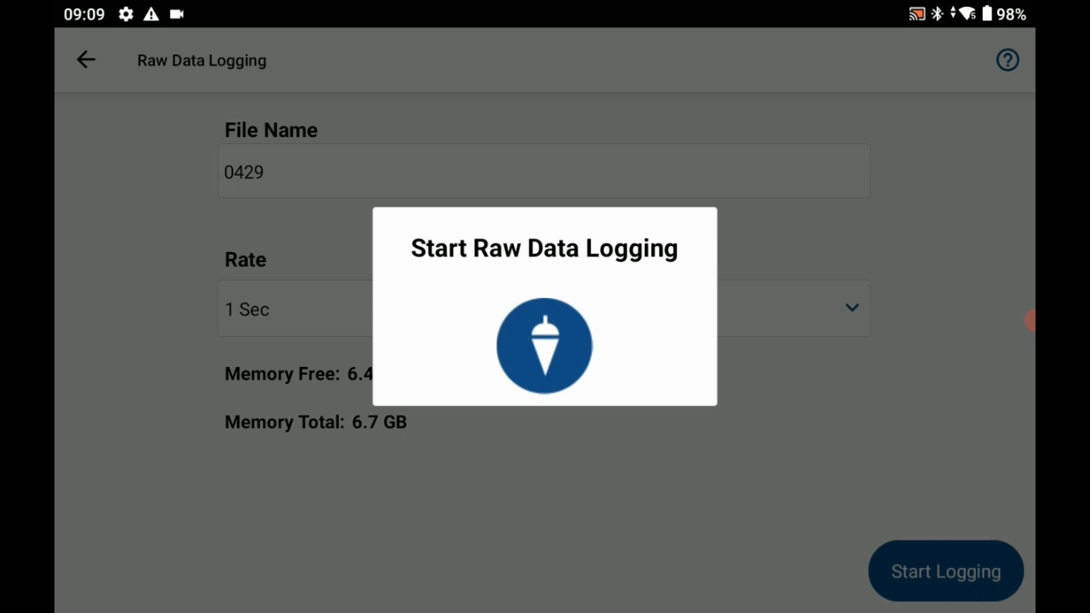